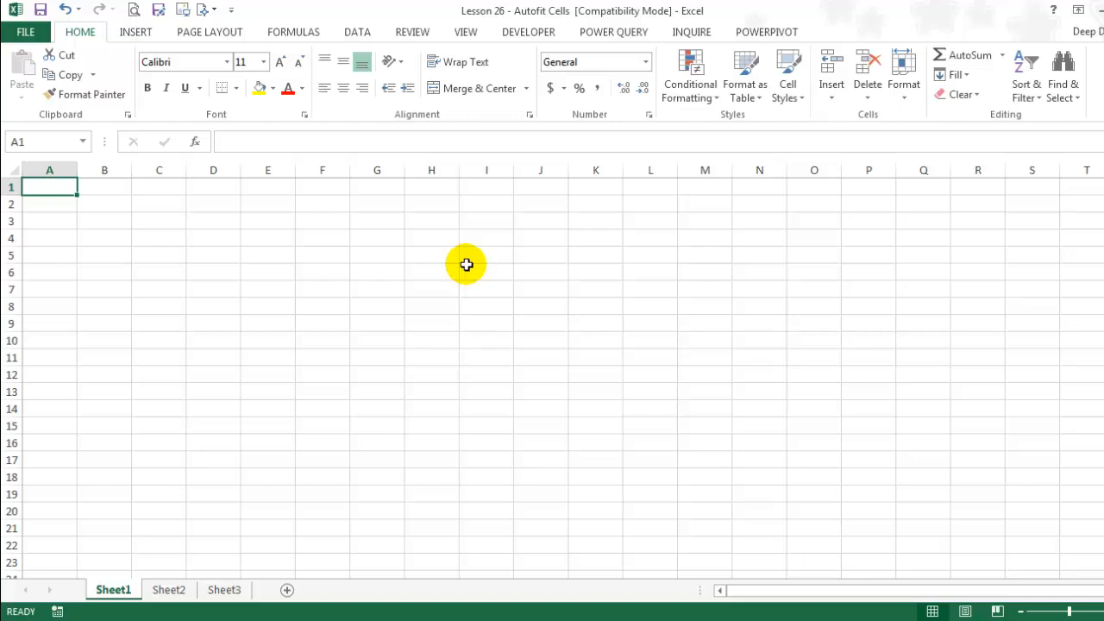
Step: Type sample entries 'asdas' and 'asd' into row 1 of Sheet1
text(asdas)
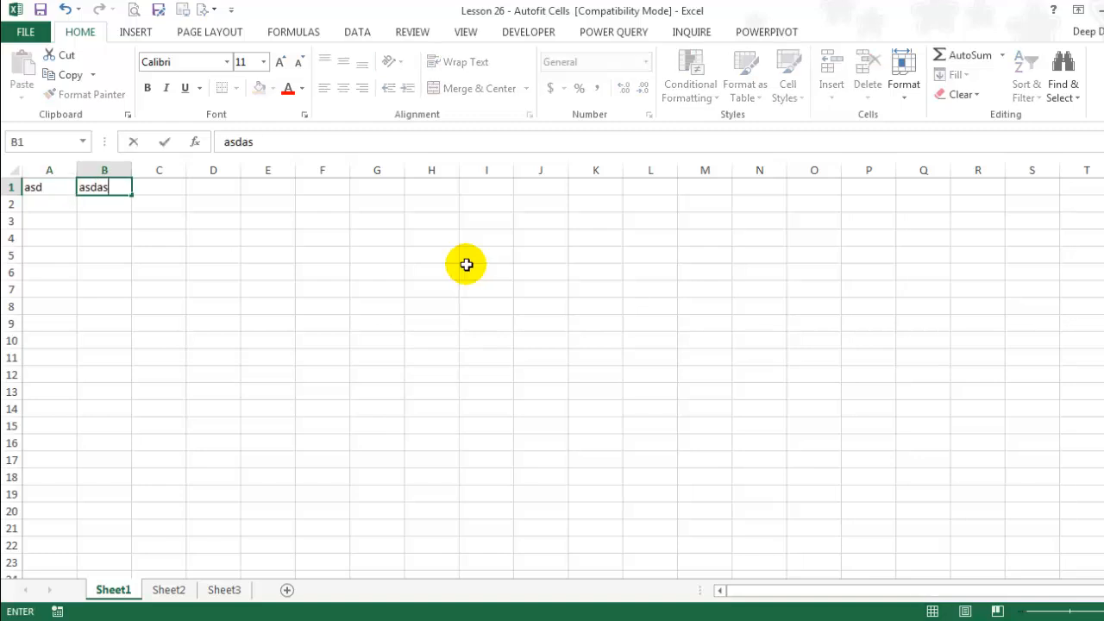
text(asd)
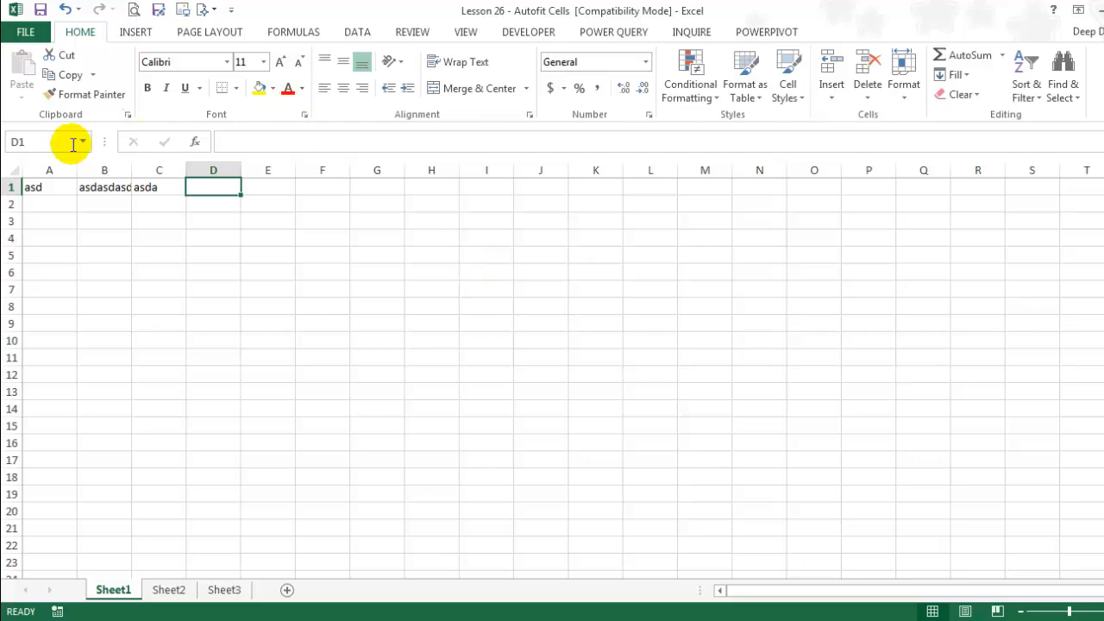
Step: Select all cells, AutoFit the columns so B1 shows fully, then deselect
click(12, 170)
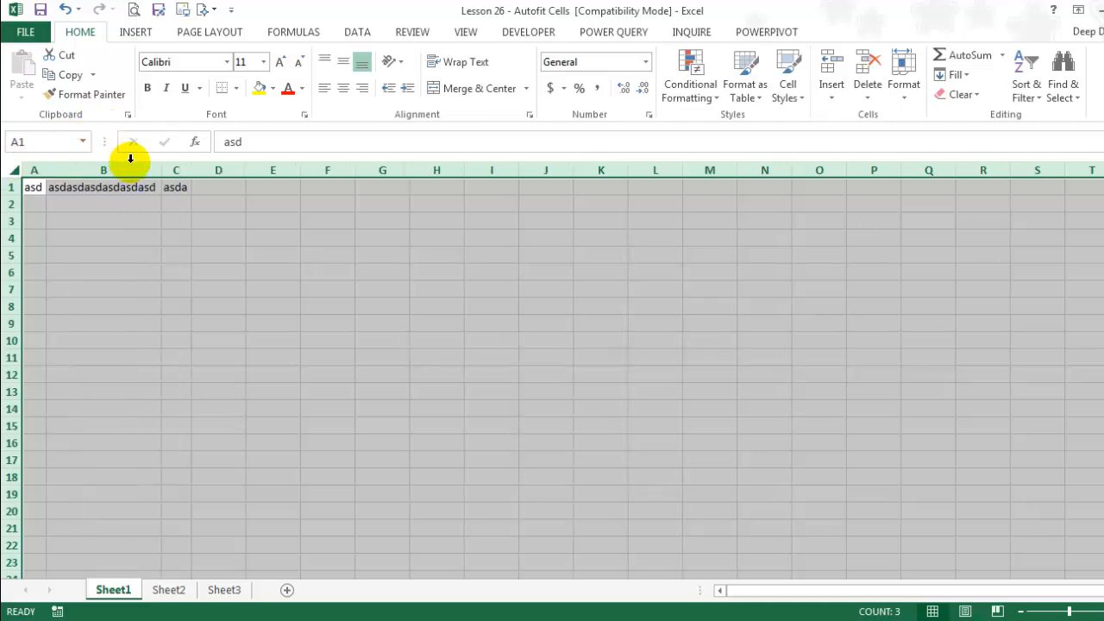
click(104, 254)
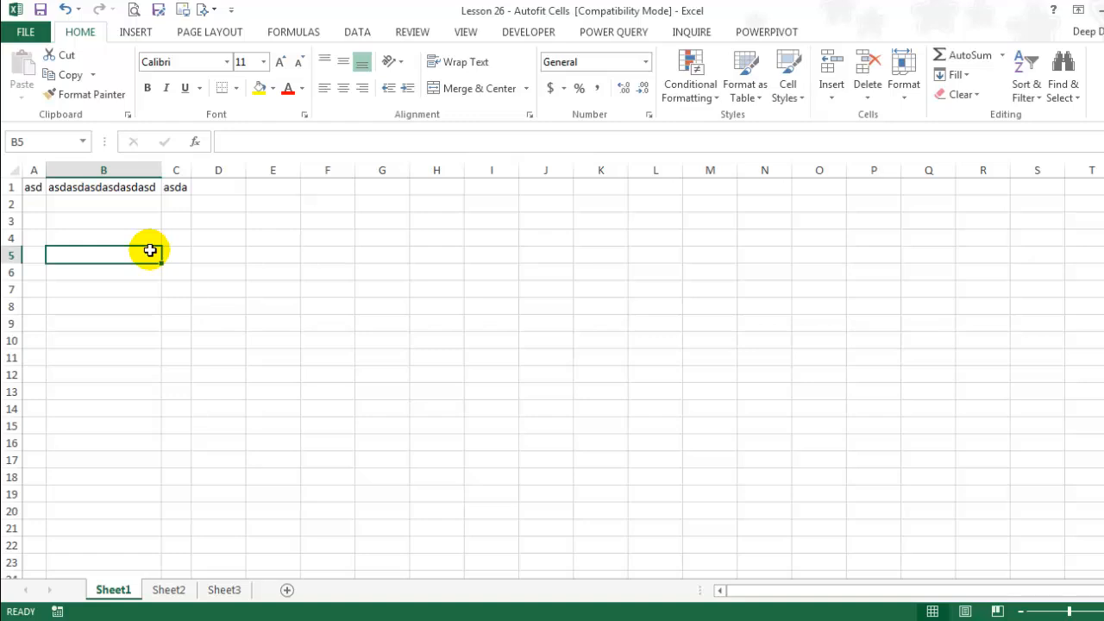
mouse_move(174, 557)
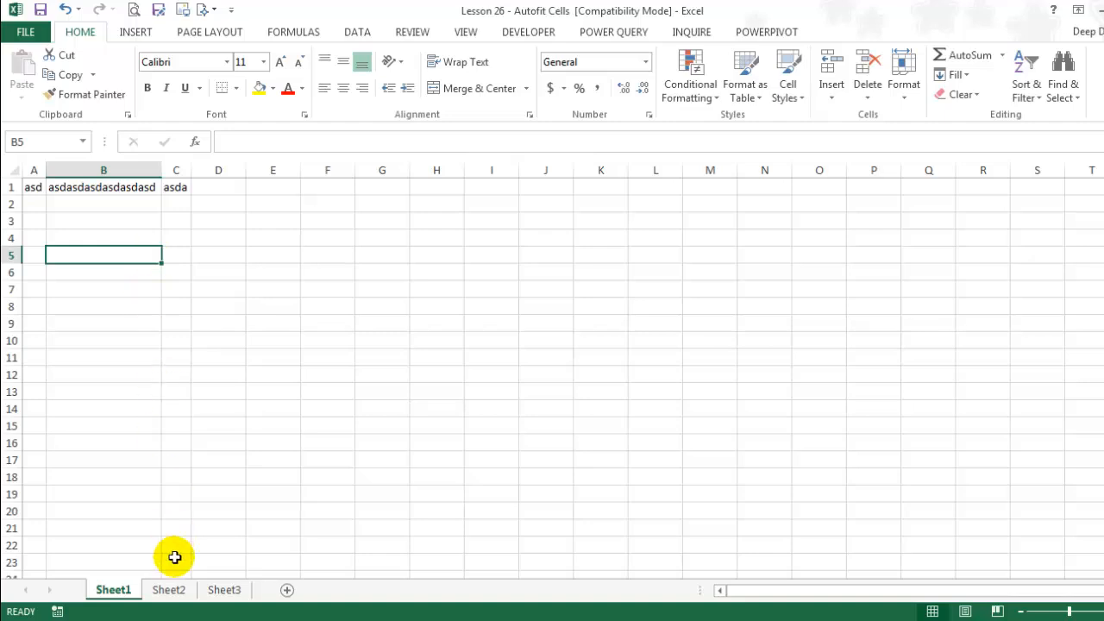
Step: Switch to Sheet2 and bring up the Visual Basic Editor with Alt+F11
click(169, 589)
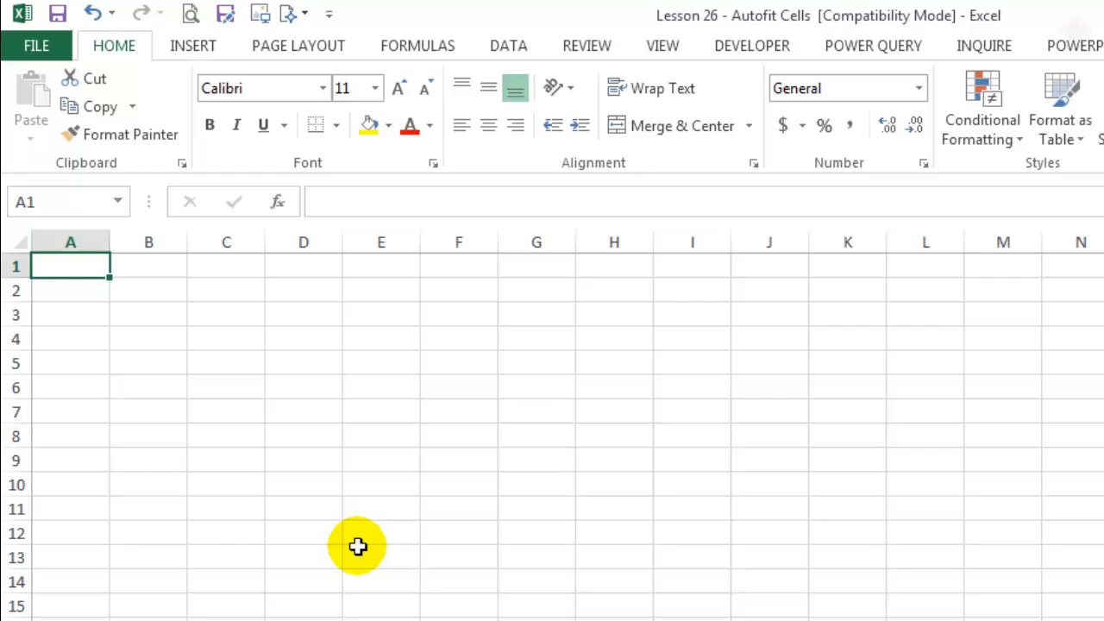
key(Alt+F11)
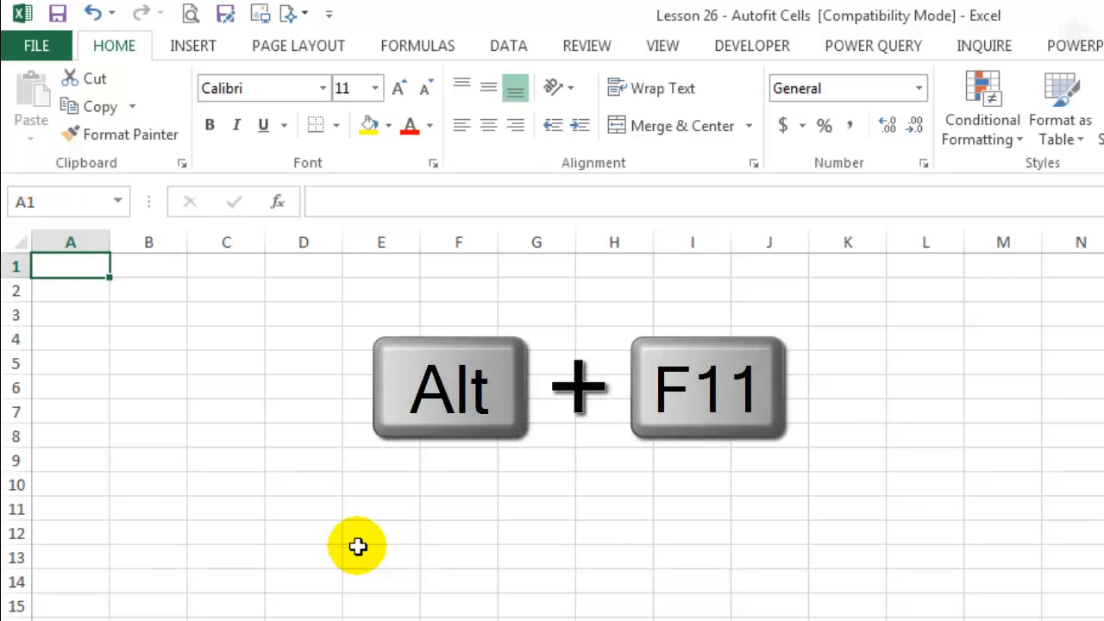
key(alt+f11)
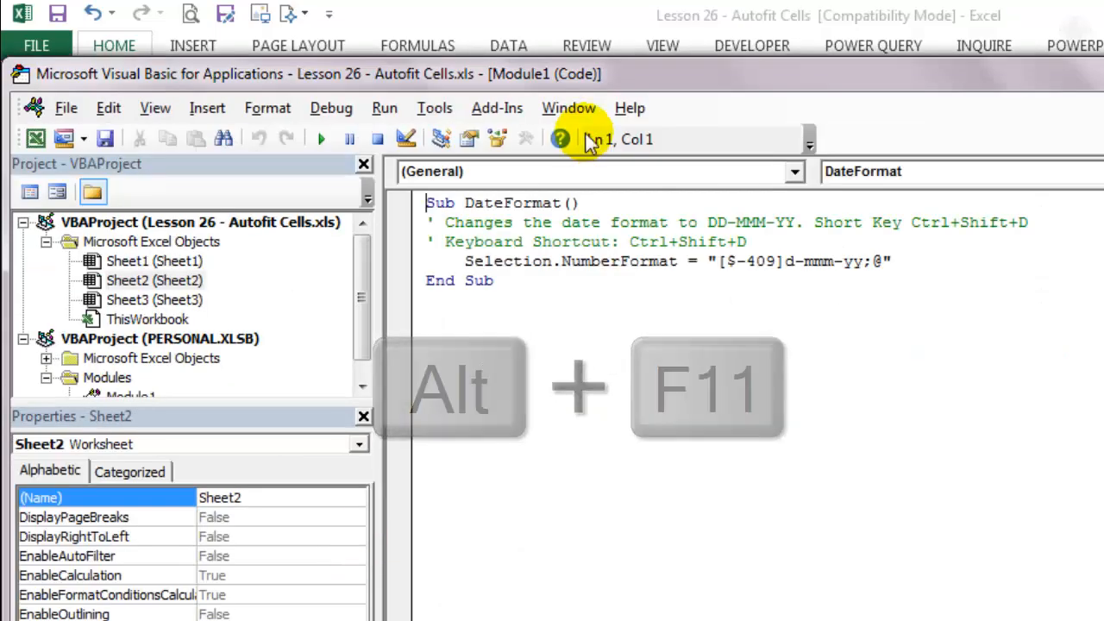
Step: Open Sheet2's code module and add an empty Worksheet_SelectionChange procedure
key(alt+F11)
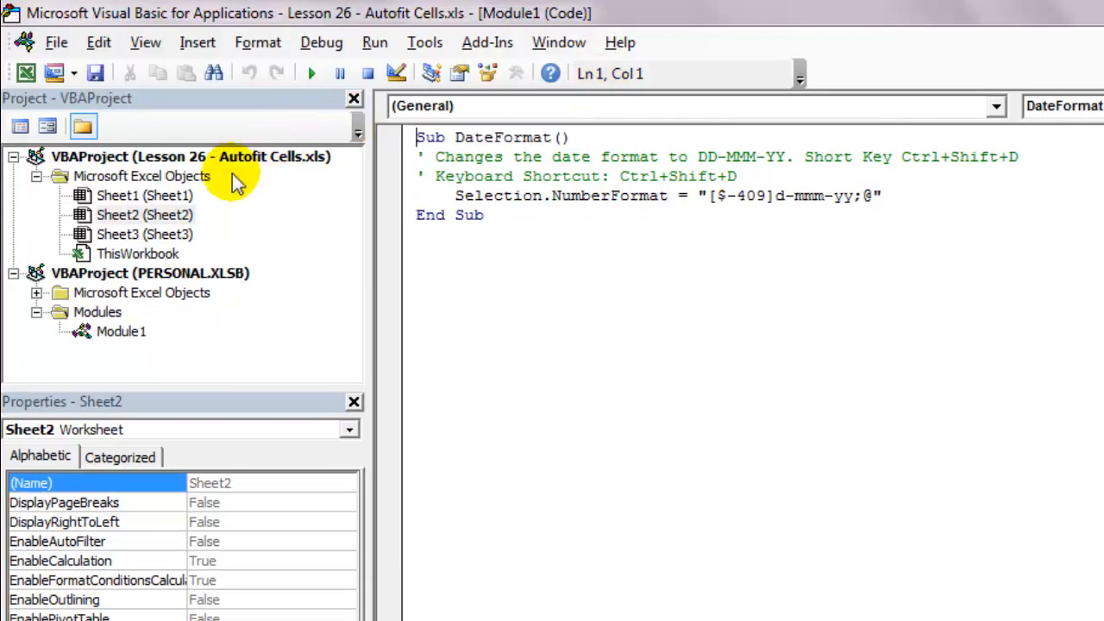
mouse_move(172, 186)
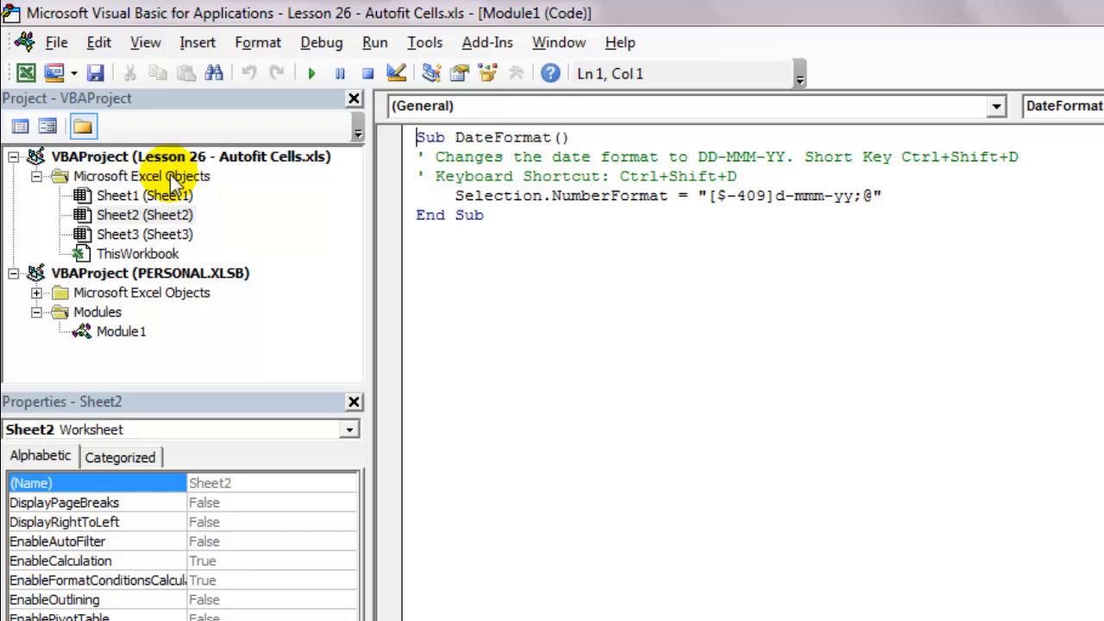
double_click(145, 215)
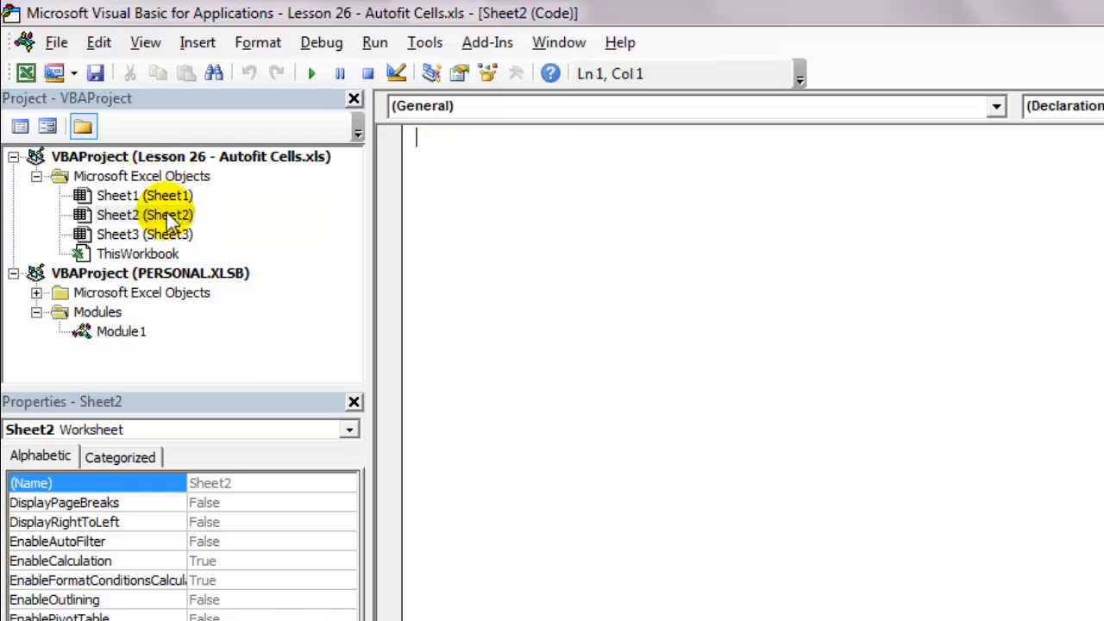
mouse_move(628, 248)
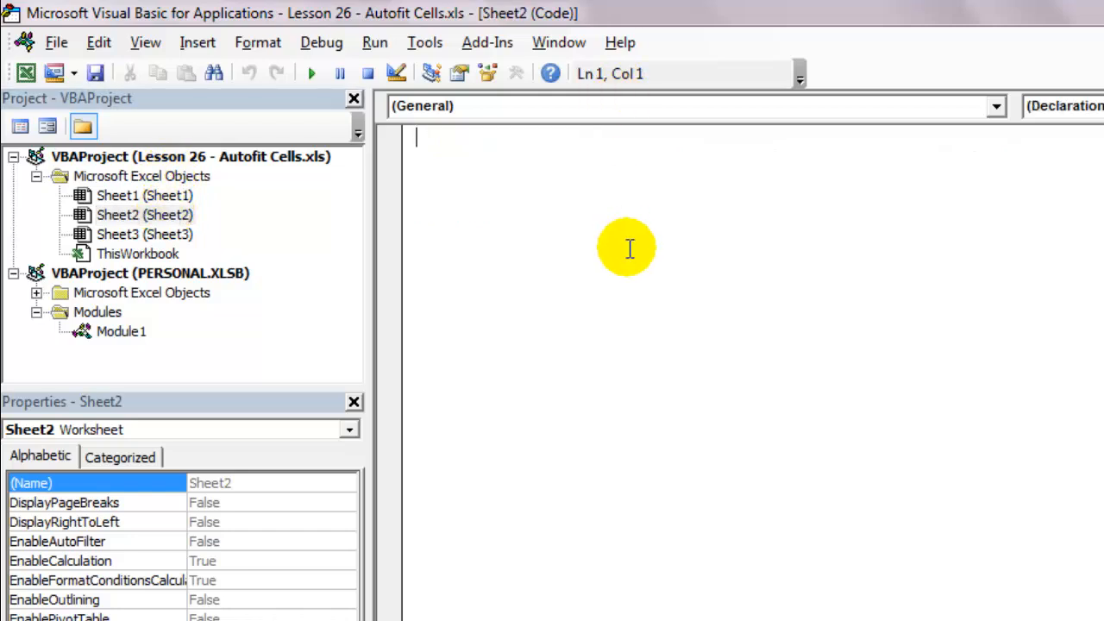
mouse_move(1044, 131)
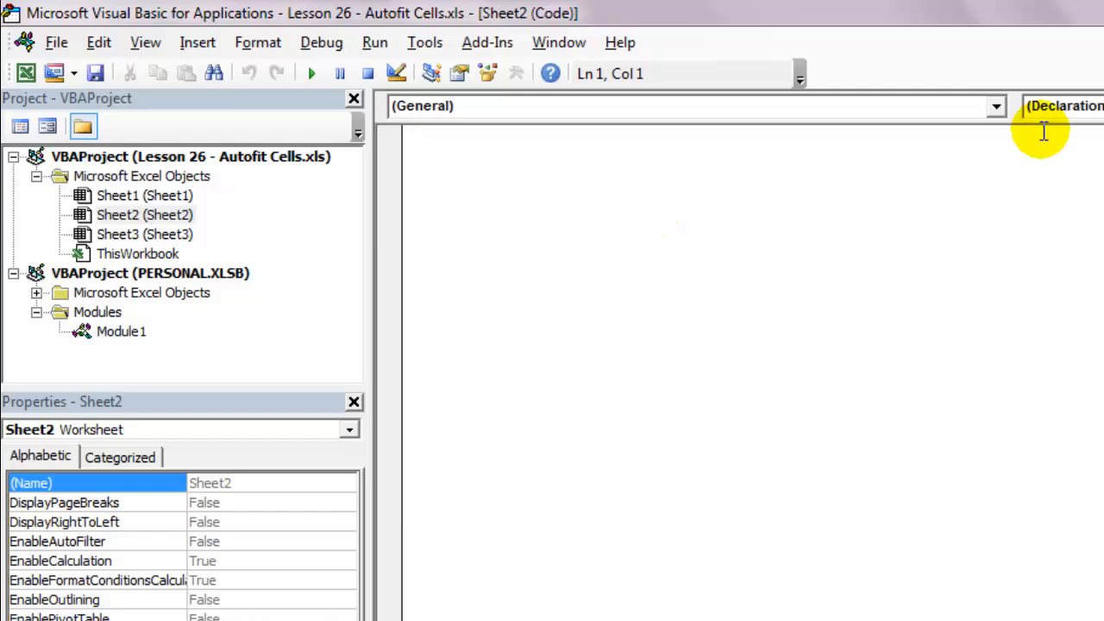
click(996, 105)
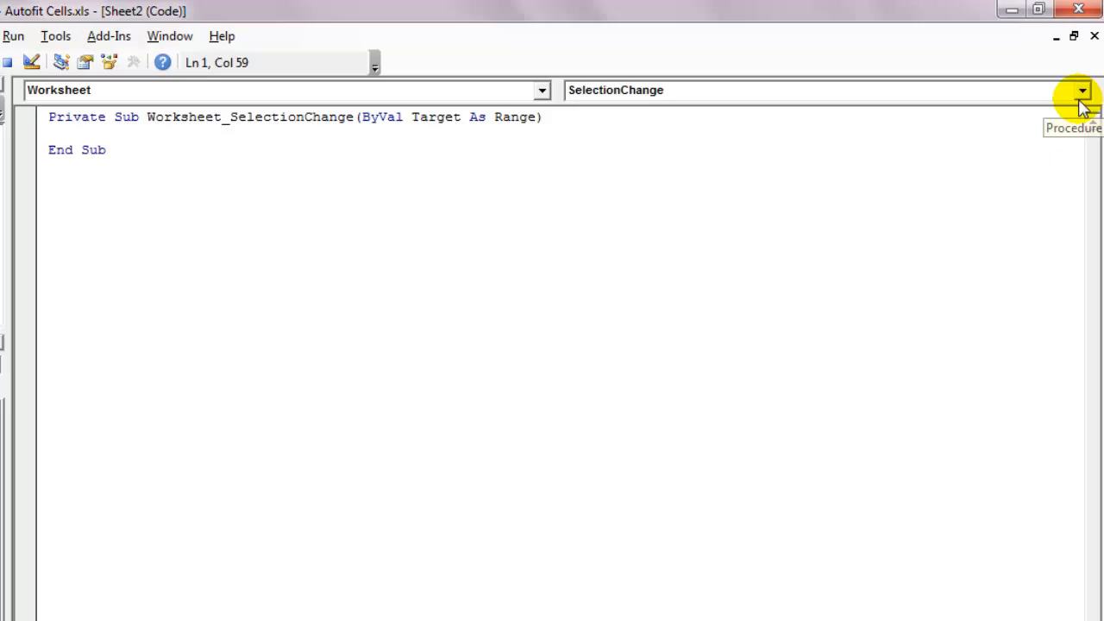
Step: Add a Worksheet_Change procedure containing cells.EntireColumn.AutoFit
click(1082, 90)
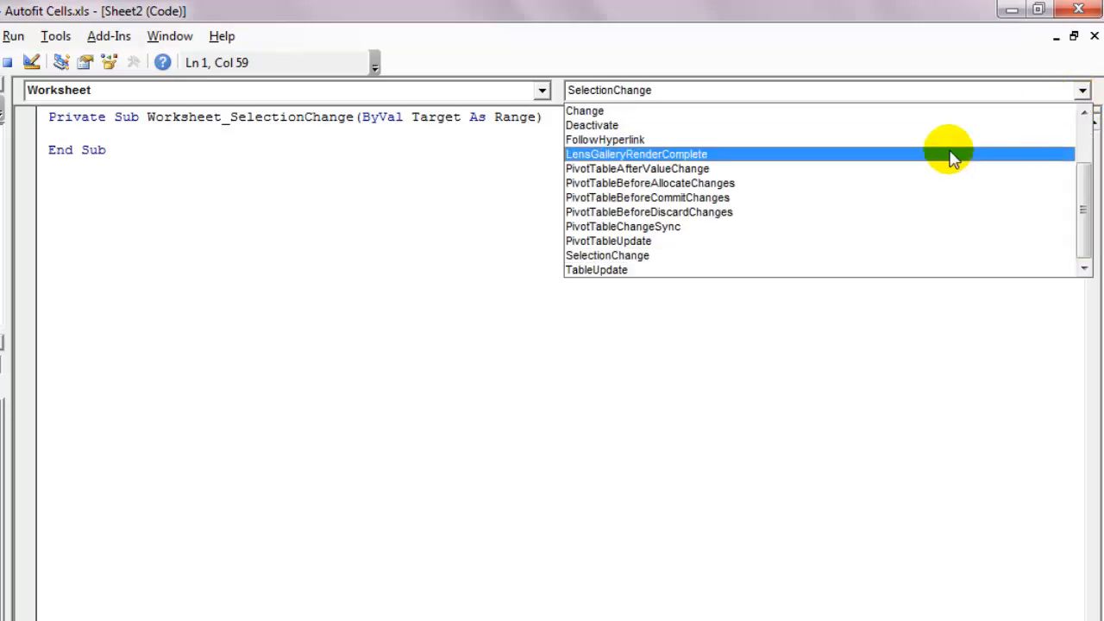
click(585, 110)
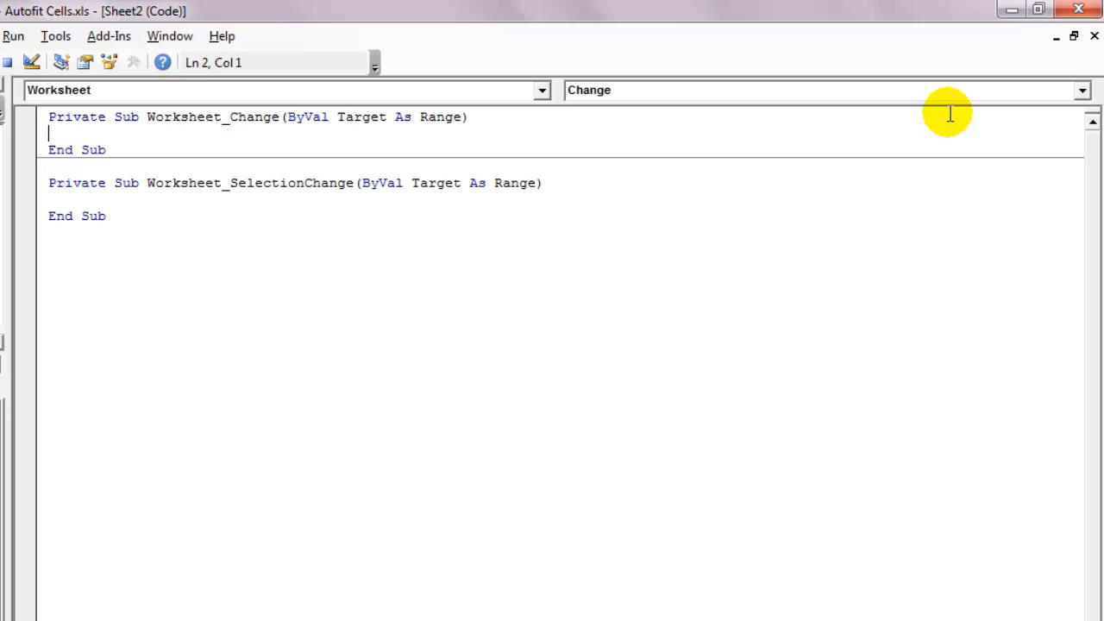
text(cells.e)
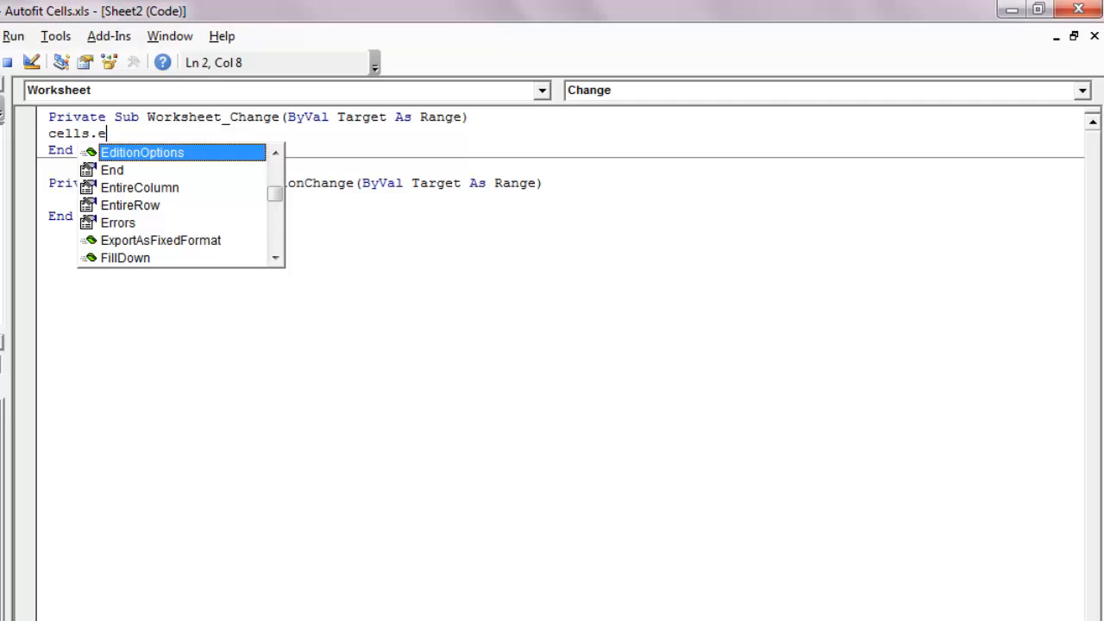
text(EntireColumn.)
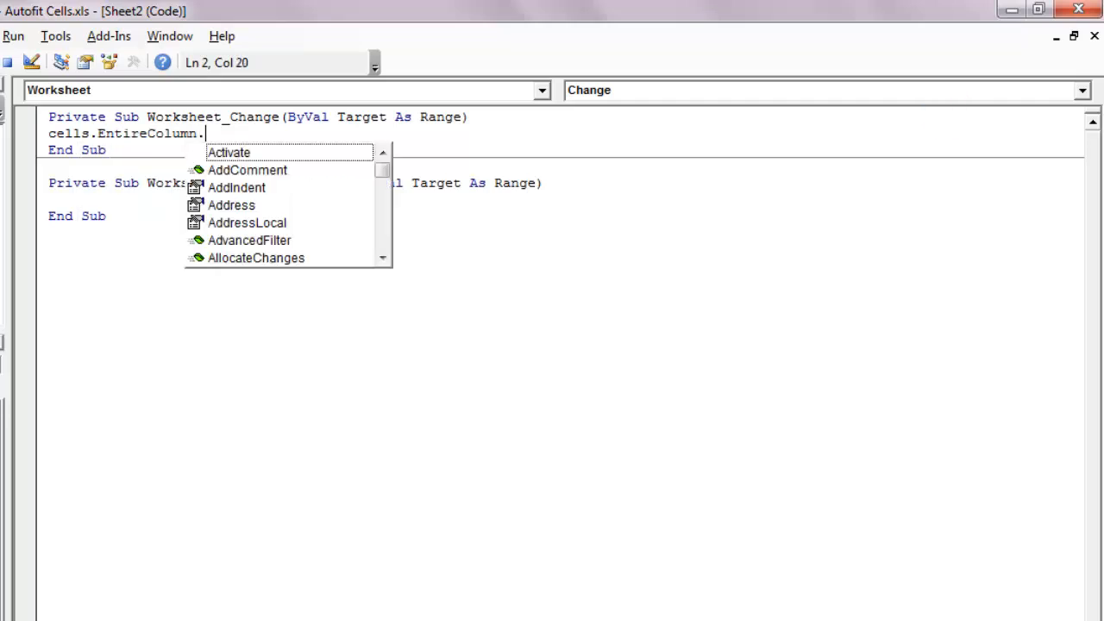
text(AutoFit)
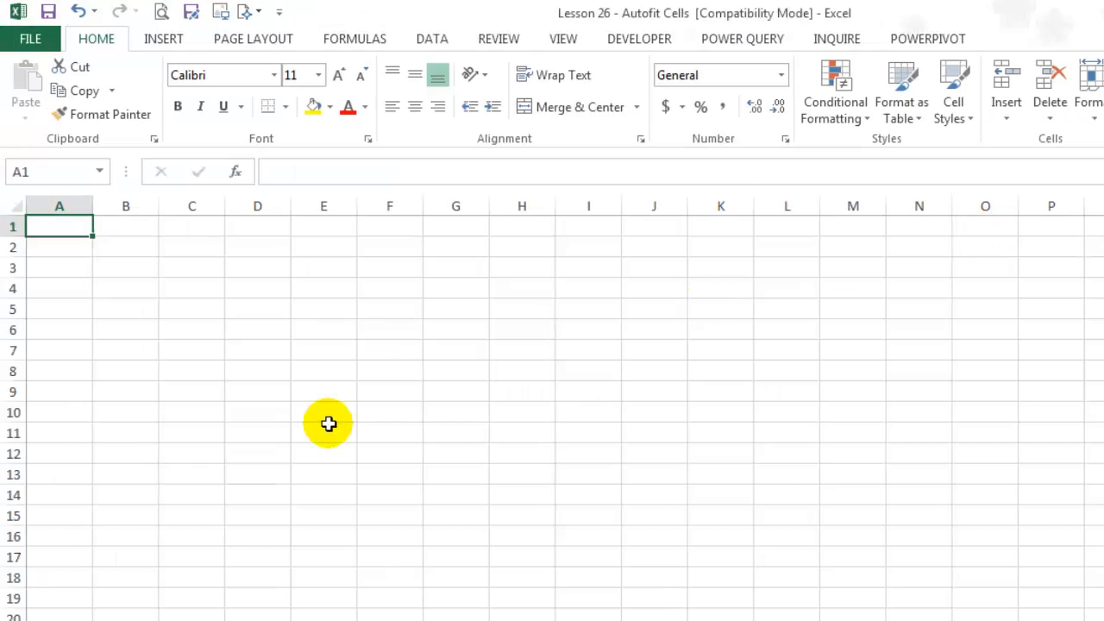
Step: Type 'asda' and two long 'asdasd…' entries across row 1, columns auto-widening
text(asda)
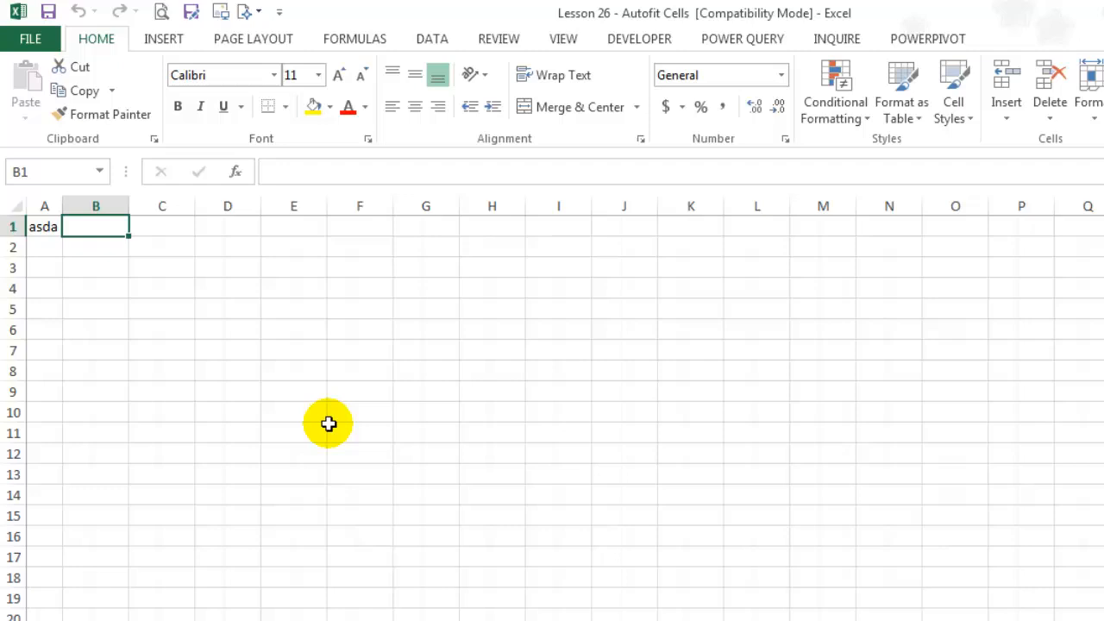
text(asdasdasdasdasdasdasd)
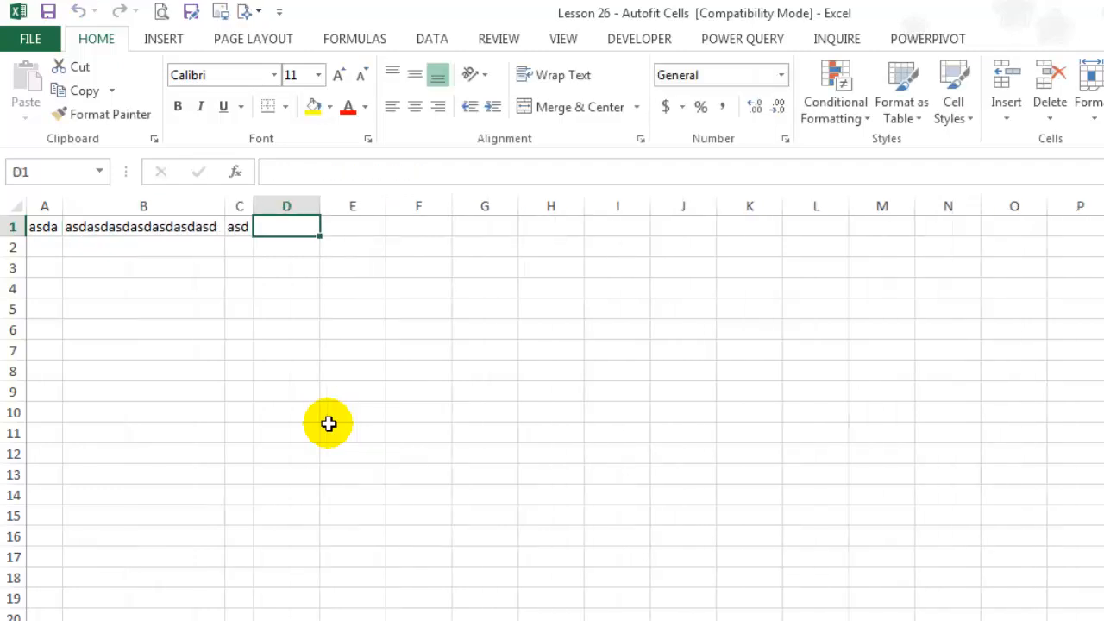
text(asdasdasdasdasdasdads)
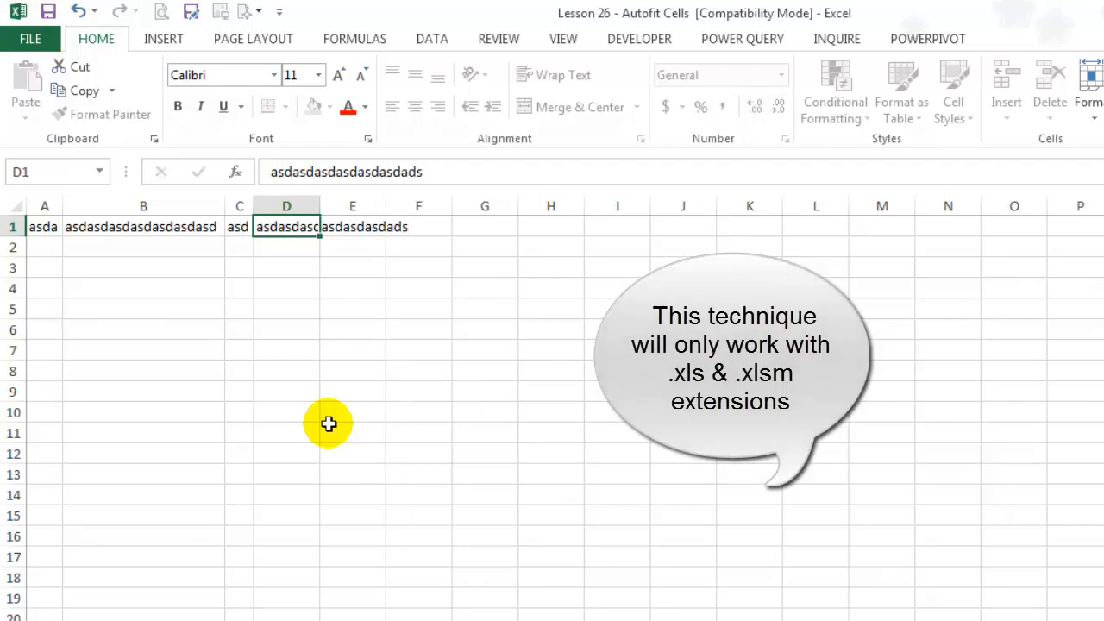